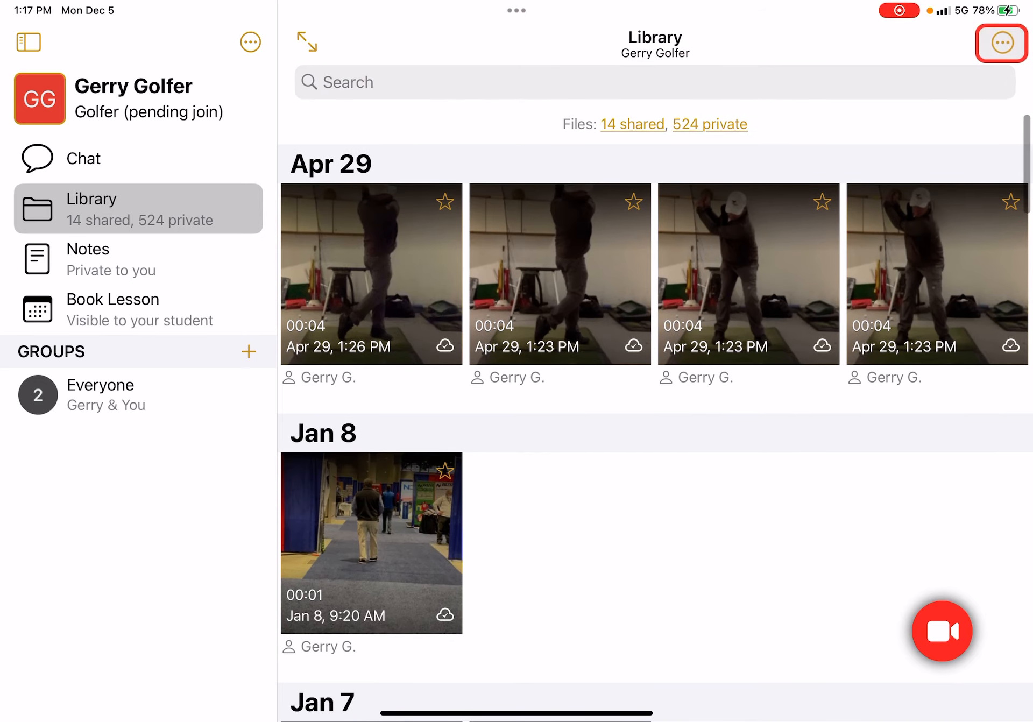
# Enter multi-select mode from the ••• menu and select all videos, including Jan 8
pyautogui.click(1000, 42)
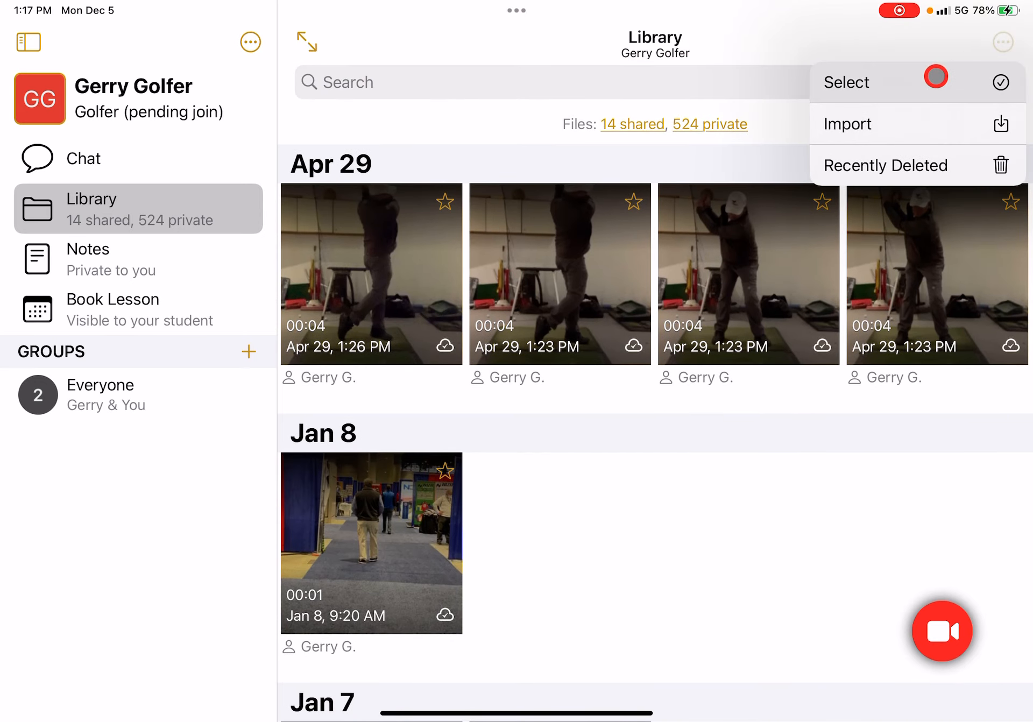
pyautogui.click(847, 82)
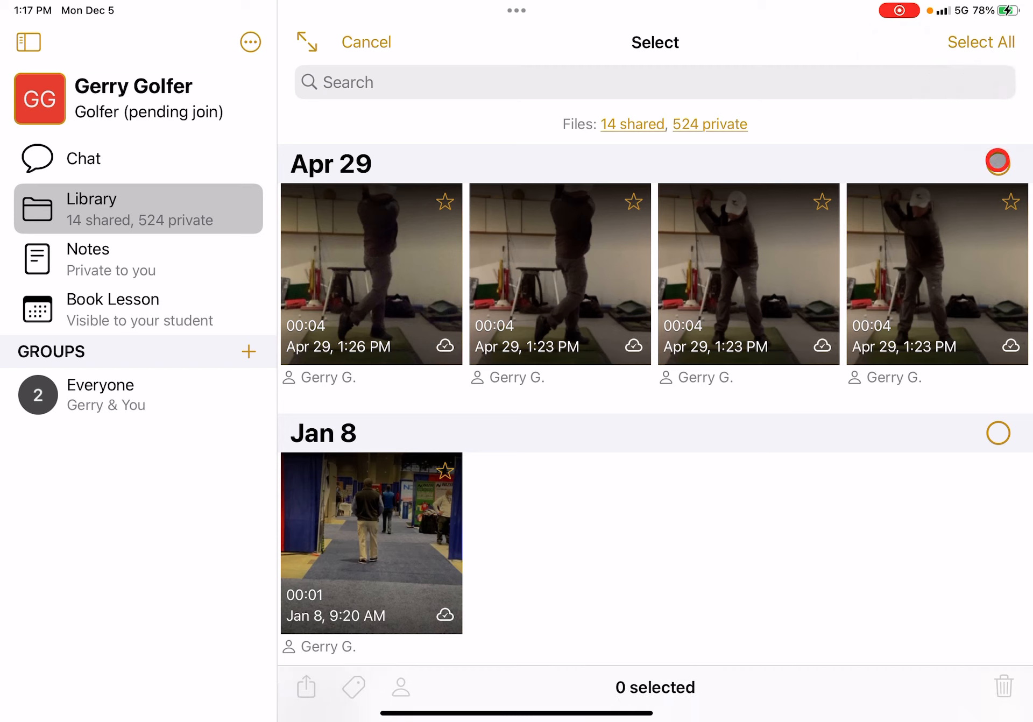
pyautogui.click(997, 164)
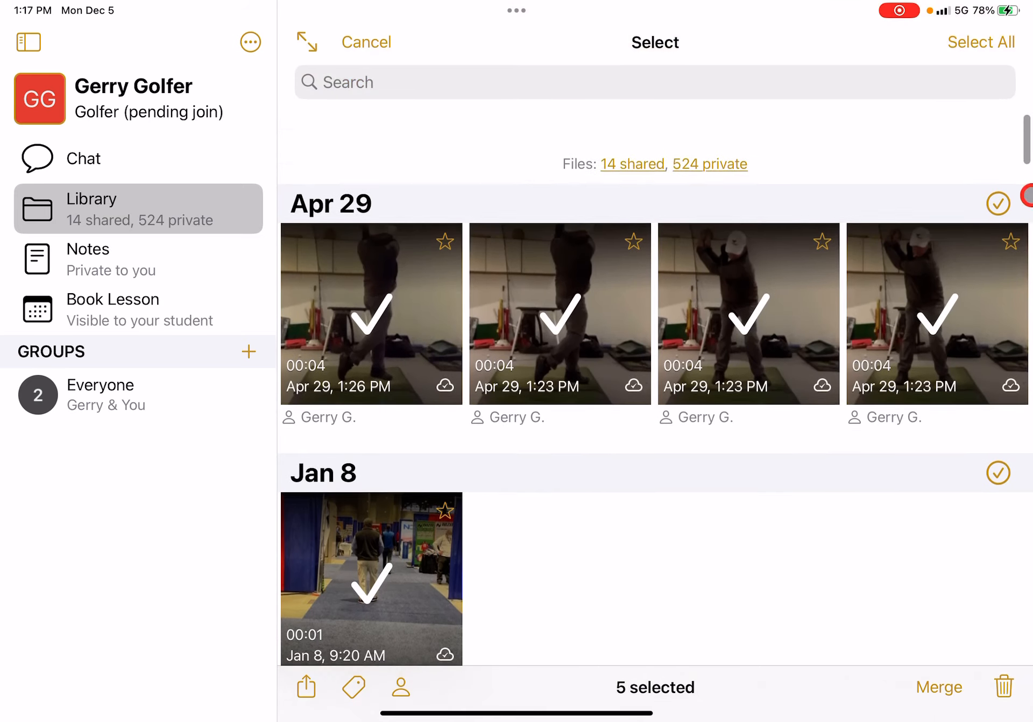
# Clear the selection and choose just the four Apr 29 swing videos
pyautogui.click(981, 41)
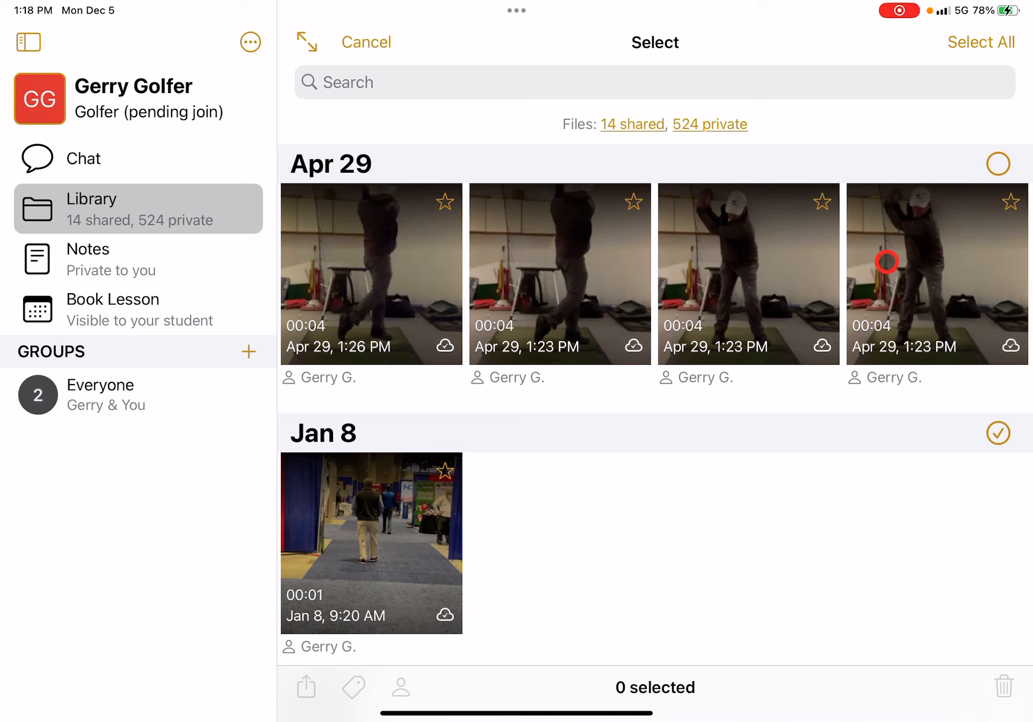
pyautogui.click(998, 164)
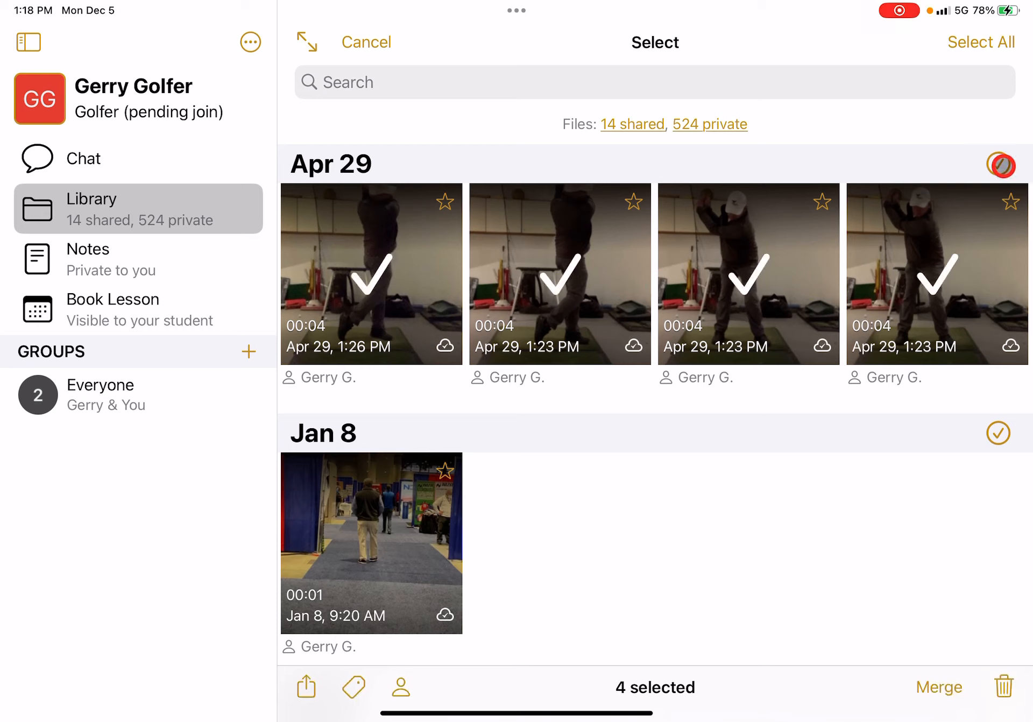
pyautogui.click(306, 688)
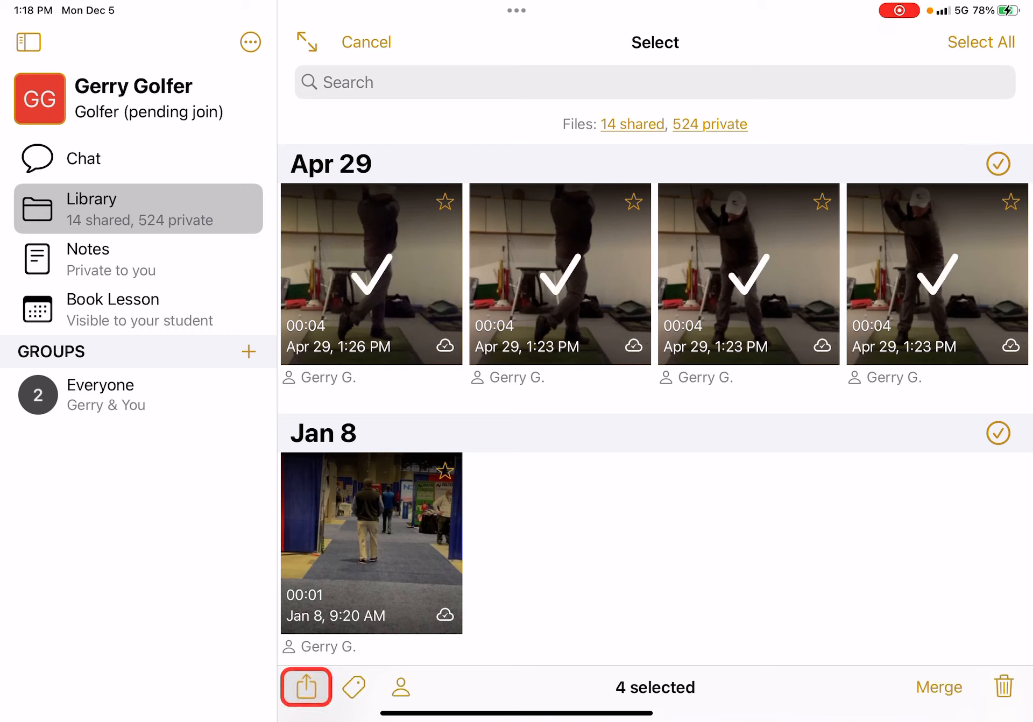
# Share the four Apr 29 videos out to other apps via the system share sheet
pyautogui.click(305, 687)
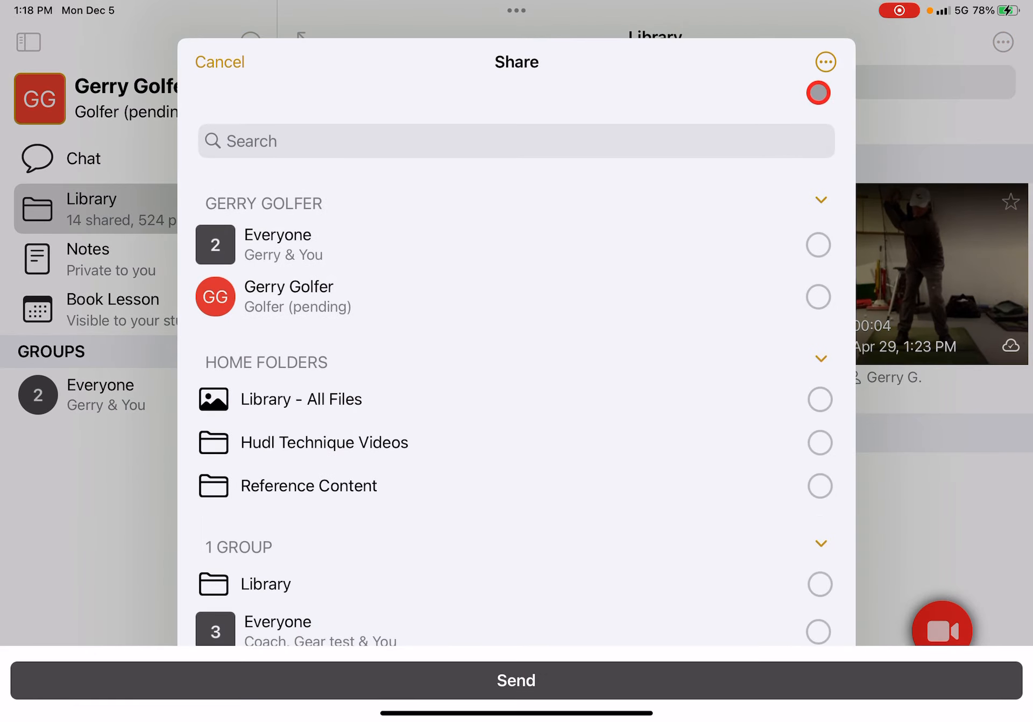
pyautogui.click(824, 61)
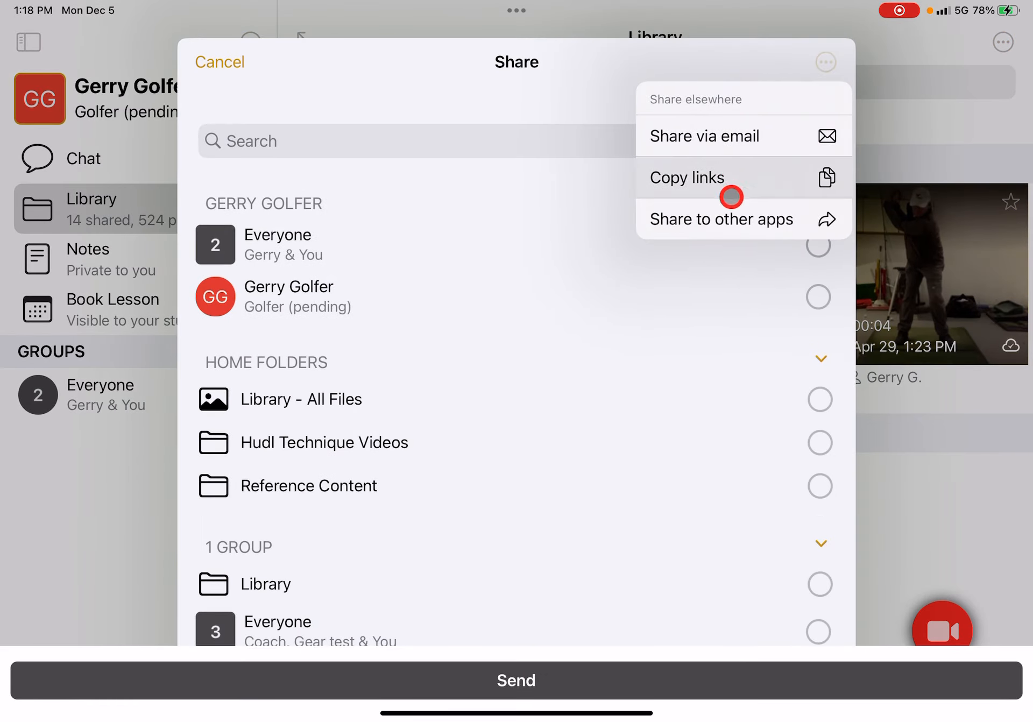
pyautogui.click(720, 218)
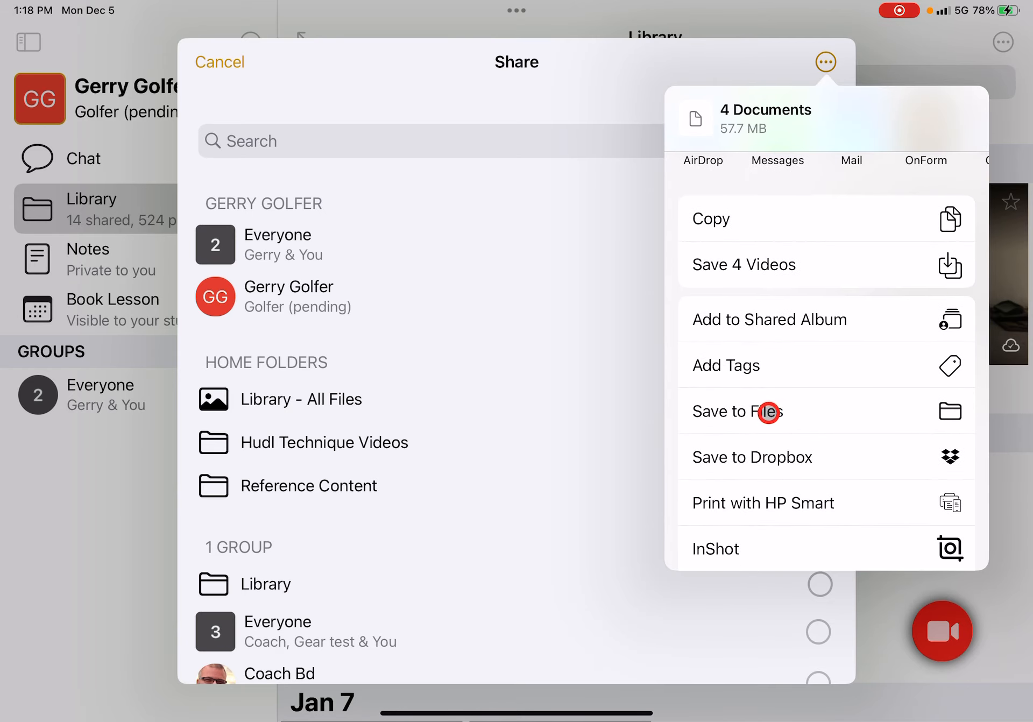
# Browse iCloud Drive folders under Save to Files, then dismiss the system share sheet
pyautogui.click(736, 411)
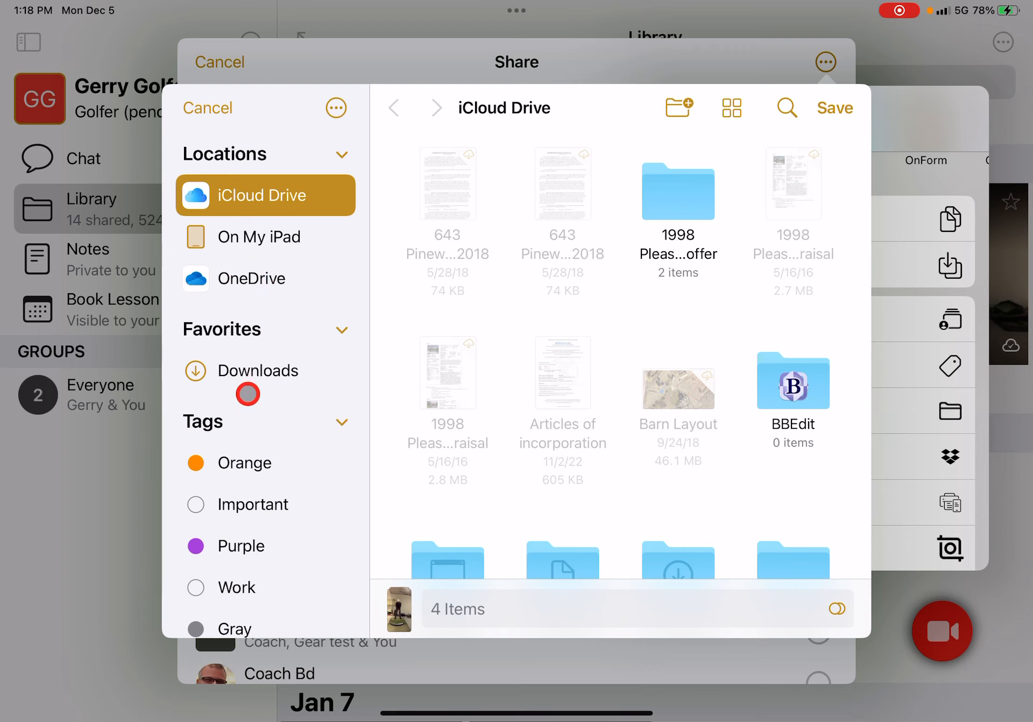
pyautogui.scroll(-3)
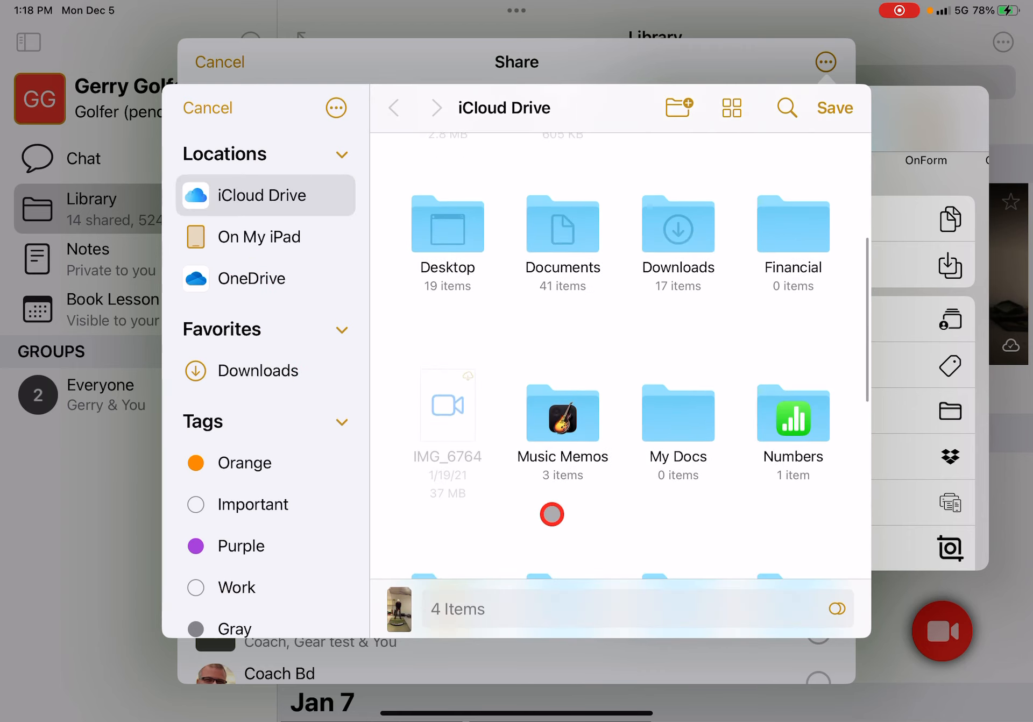
pyautogui.scroll(-3)
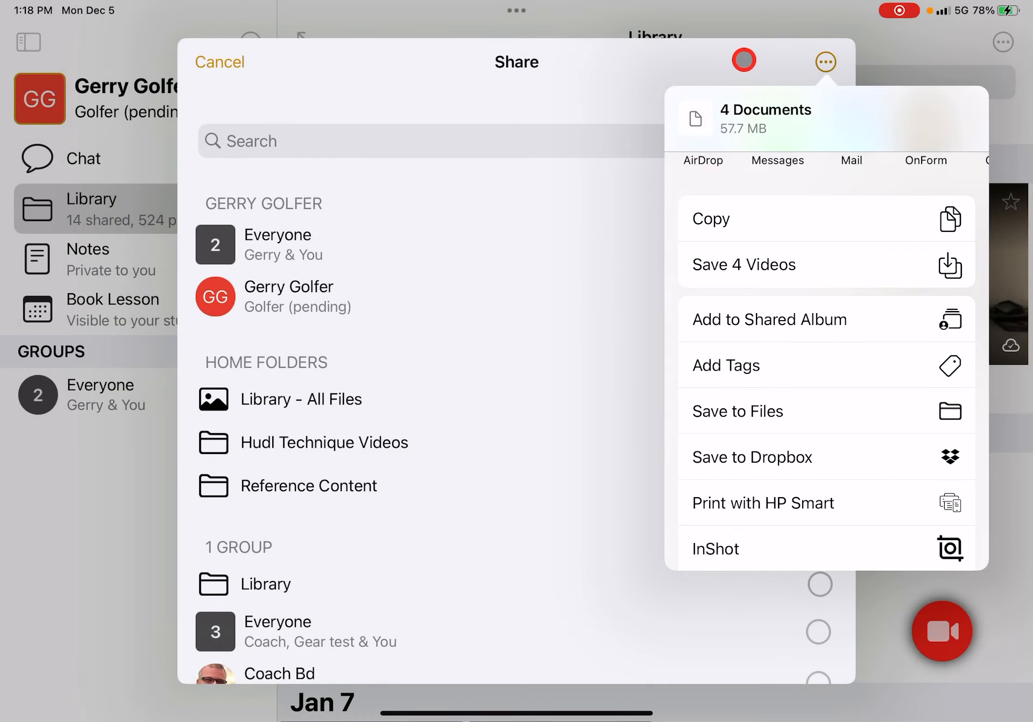
pyautogui.click(825, 62)
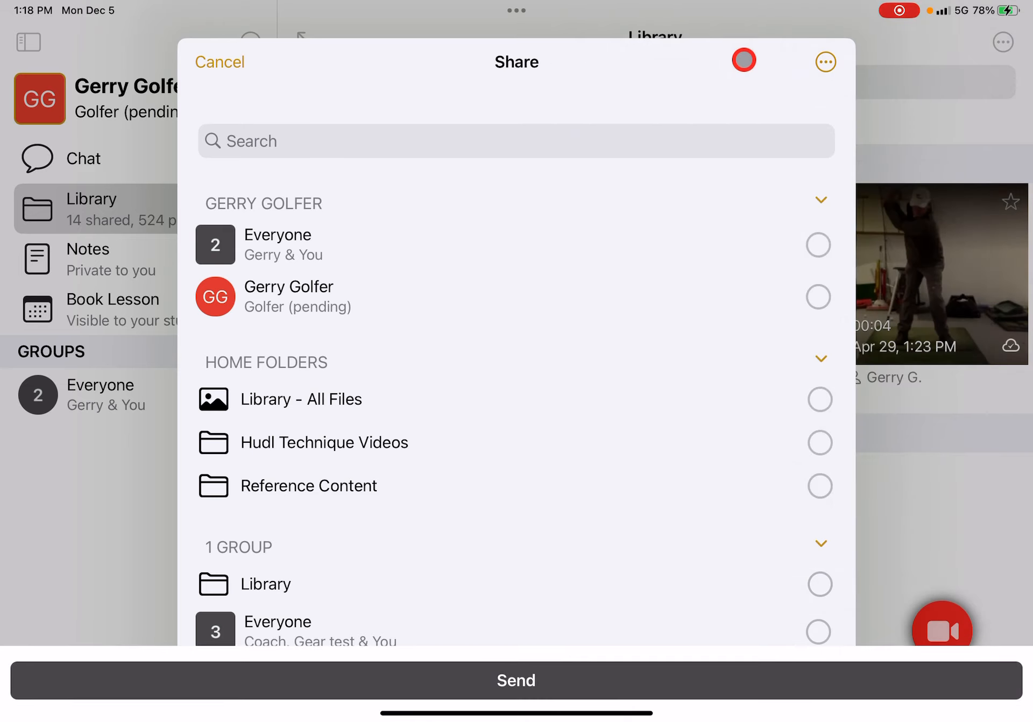